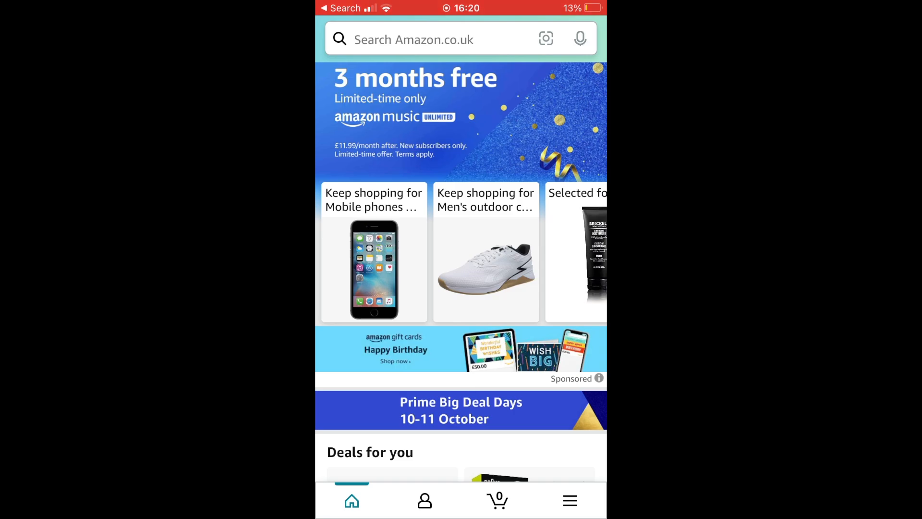
- Open the You tab to show the amazon.co.uk profile with recent orders and wish list
click(424, 501)
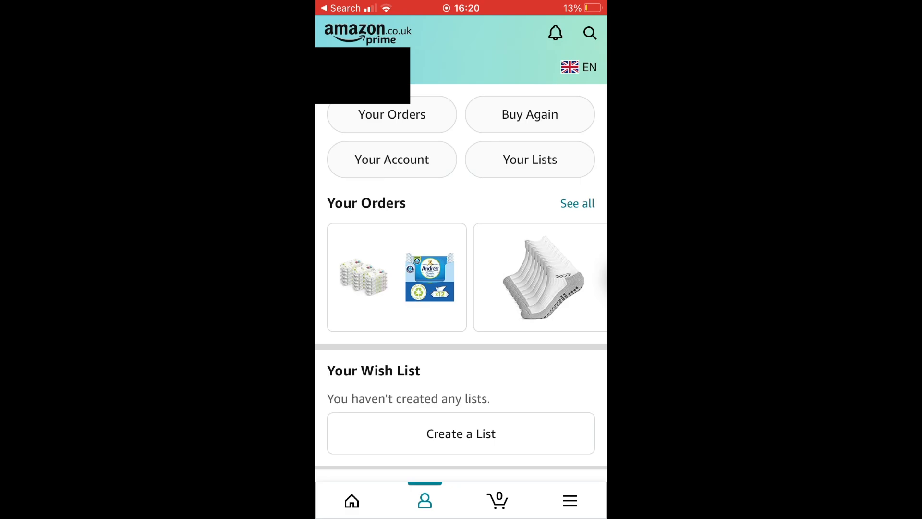
- Open the country/region and language settings from the UK flag 'EN' indicator
click(579, 66)
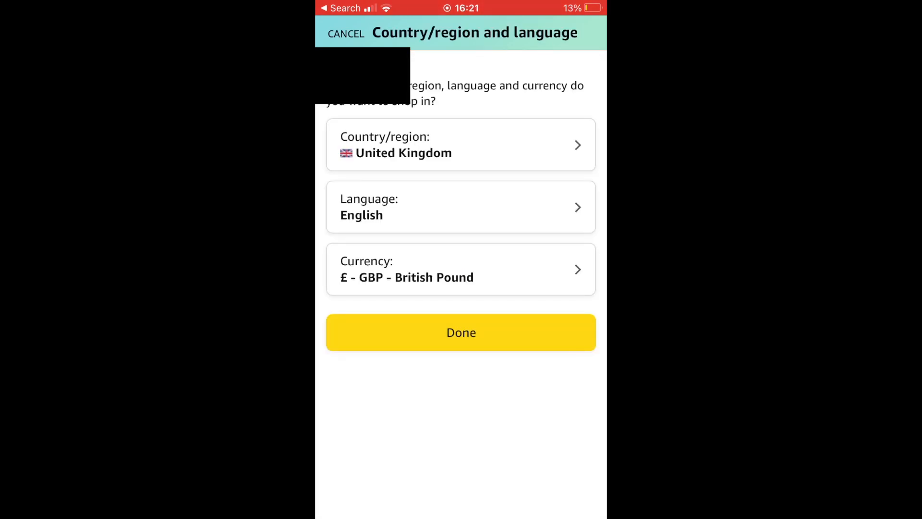
- Choose Spanish (Mexico) from the language list and confirm with Finalizado
click(460, 207)
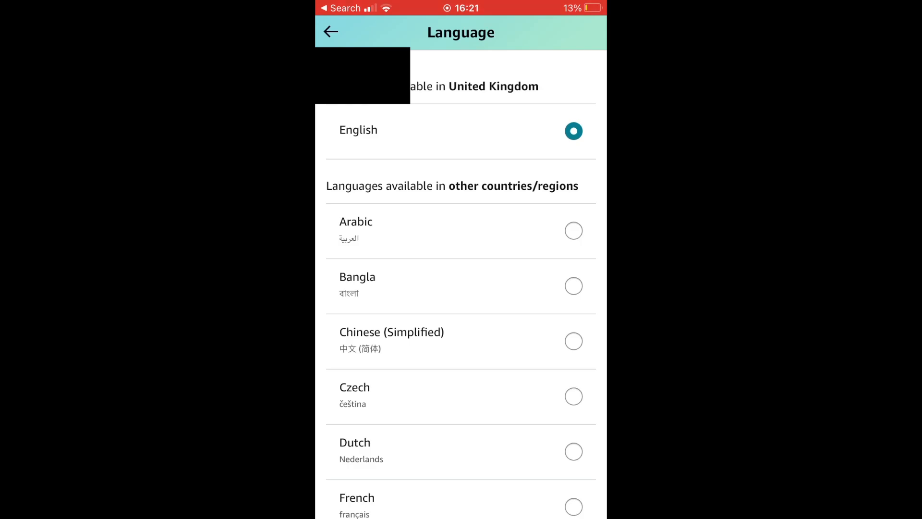
scroll(down, 3)
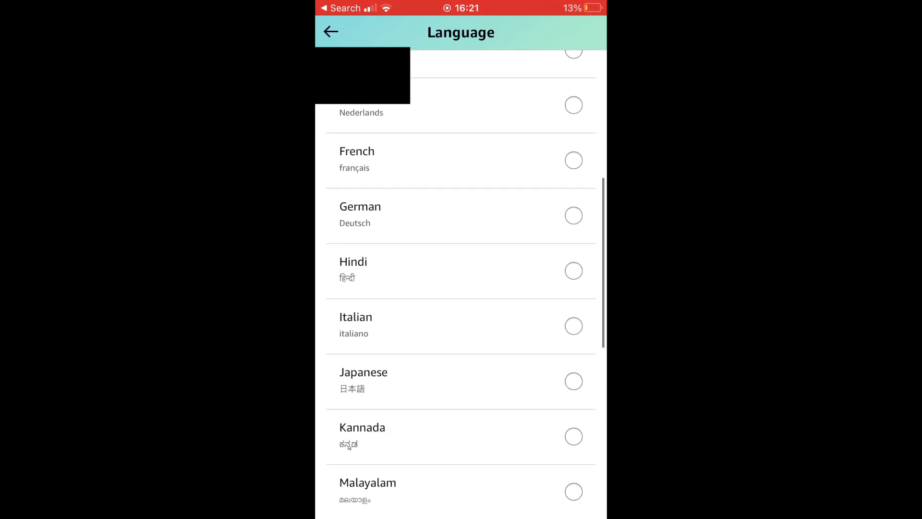
scroll(down, 3)
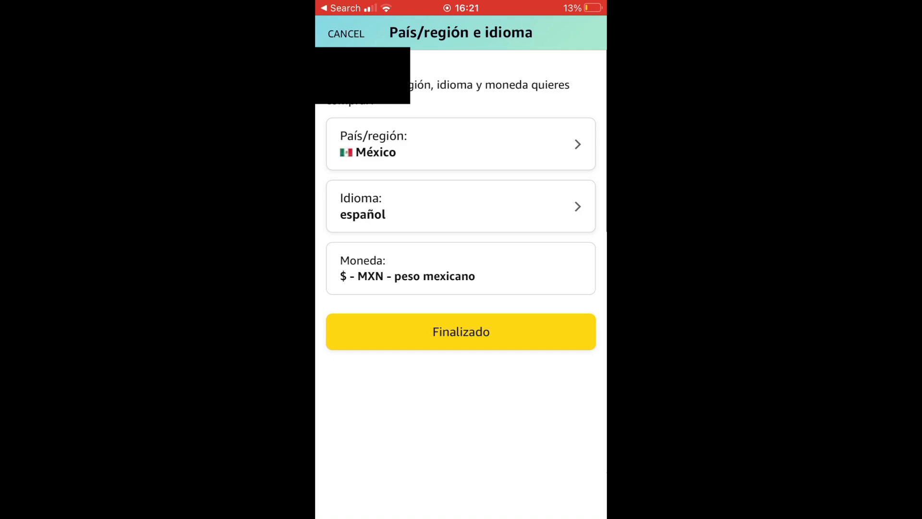
click(460, 331)
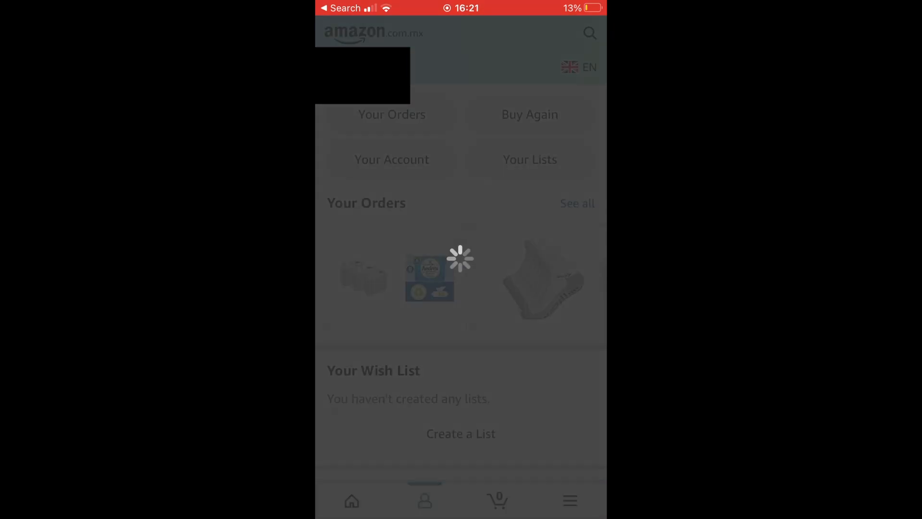